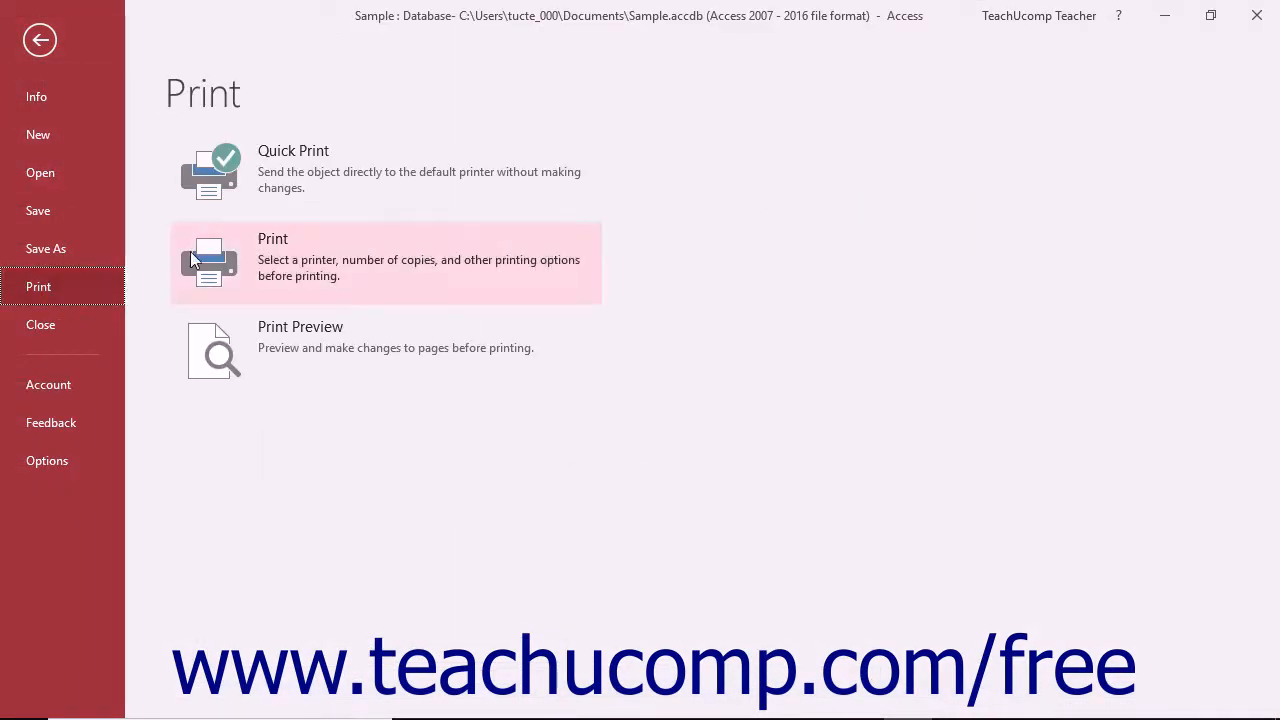
Open the Print dialog for the SalesDetails subreport from the File > Print page.
click(273, 238)
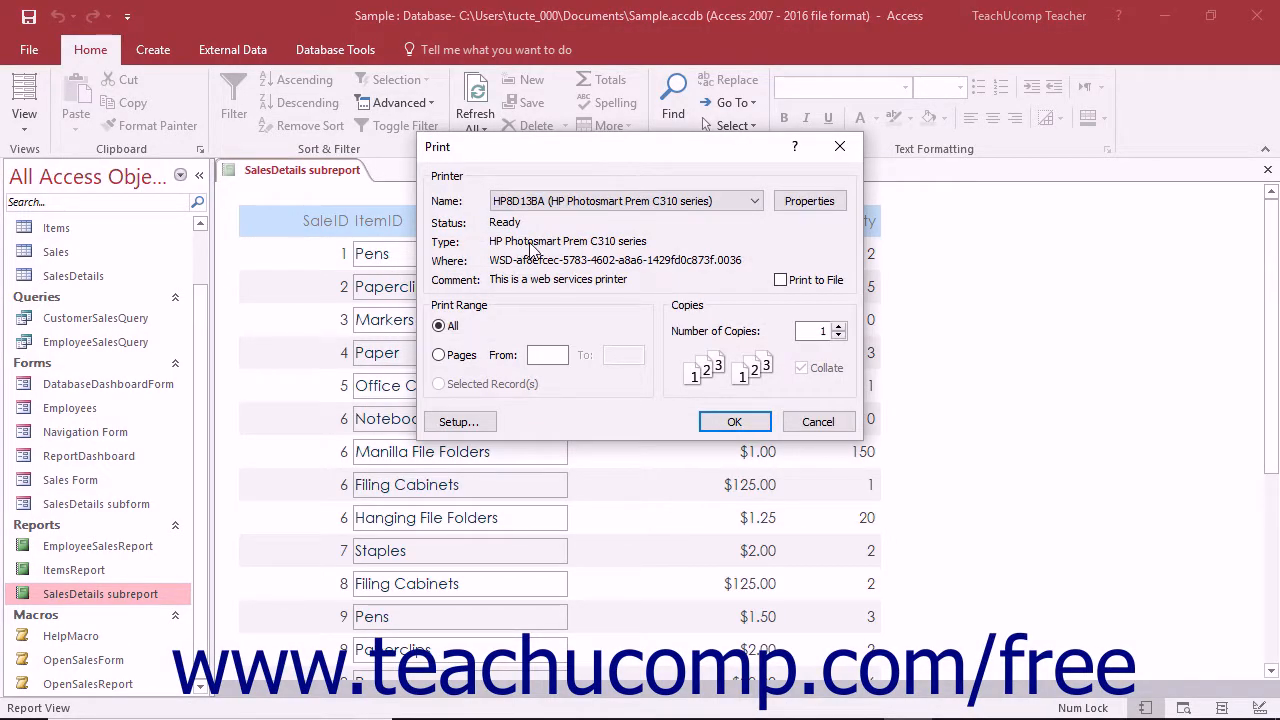
Switch the printer from HP Photosmart to Adobe PDF.
click(753, 201)
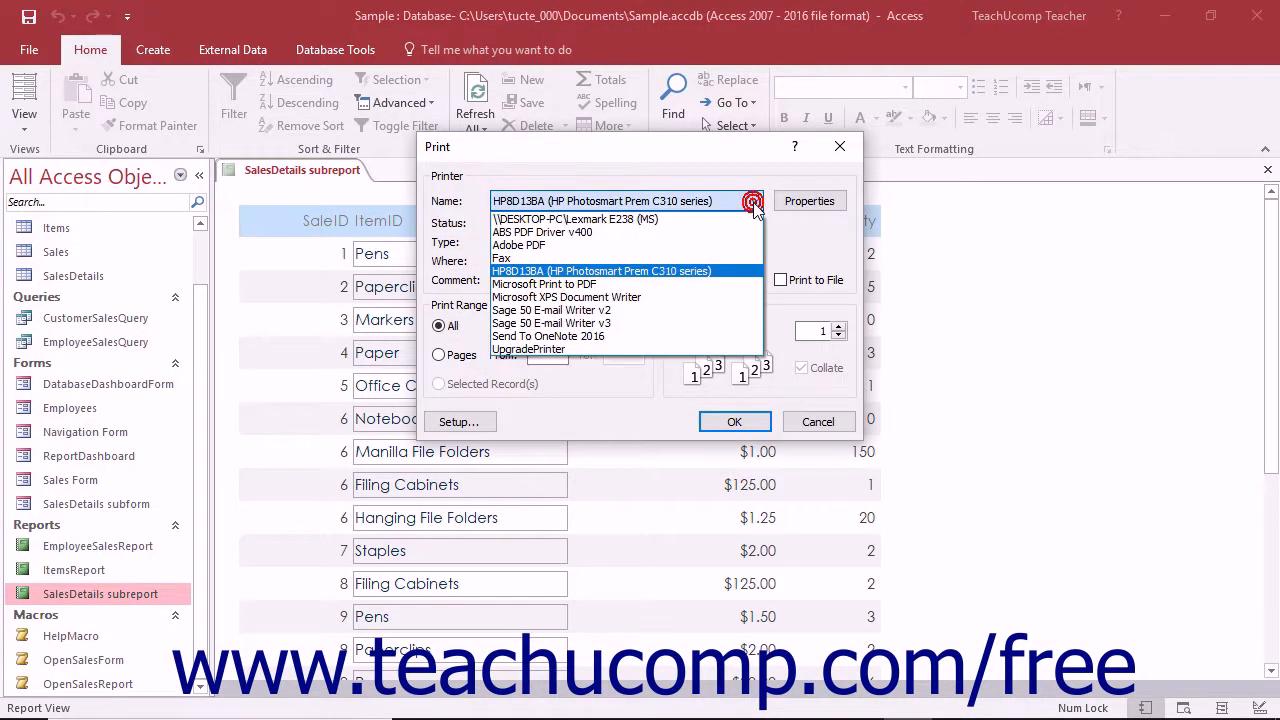
click(518, 245)
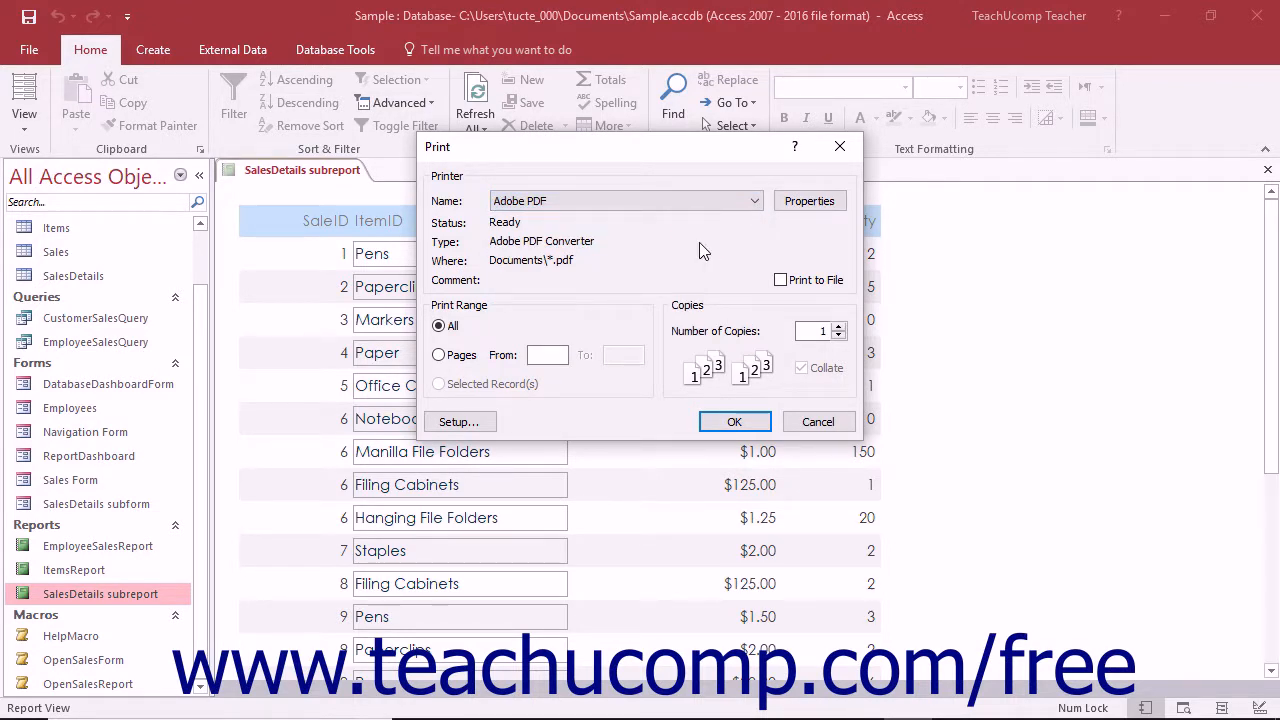
mouse_move(756, 236)
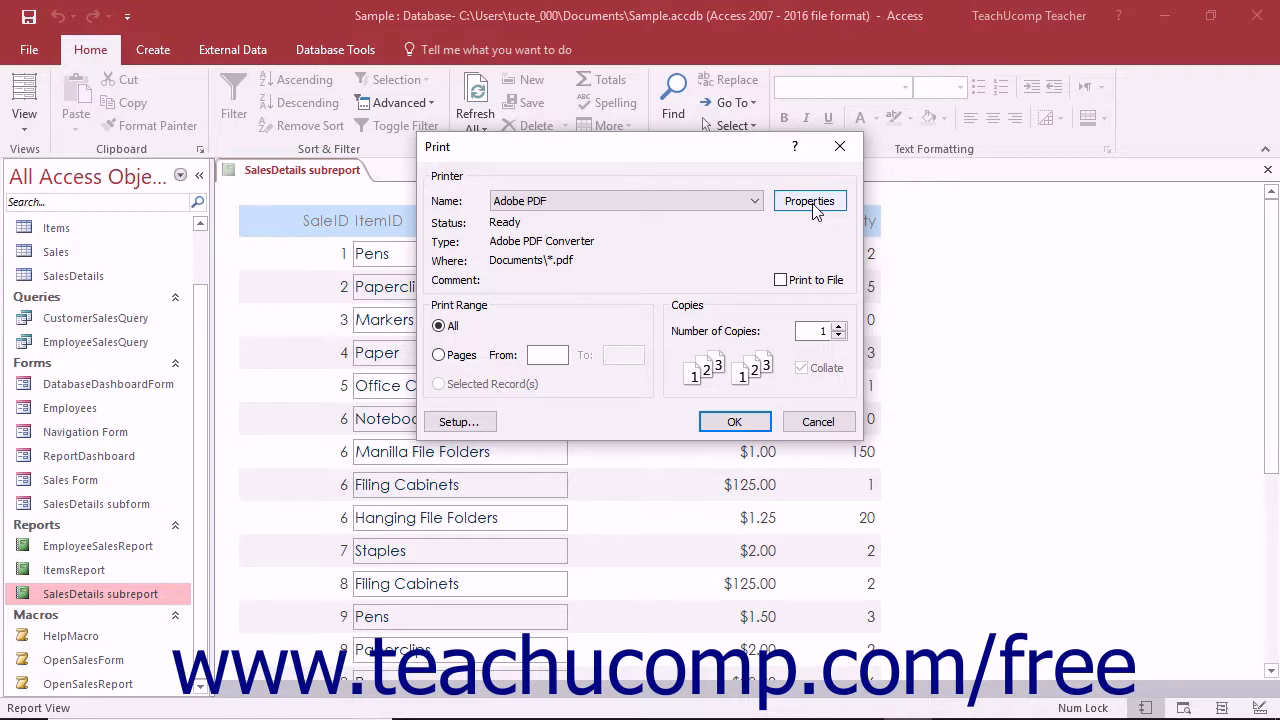
Review the Adobe PDF printer properties, which prompt for the PDF file name.
click(809, 201)
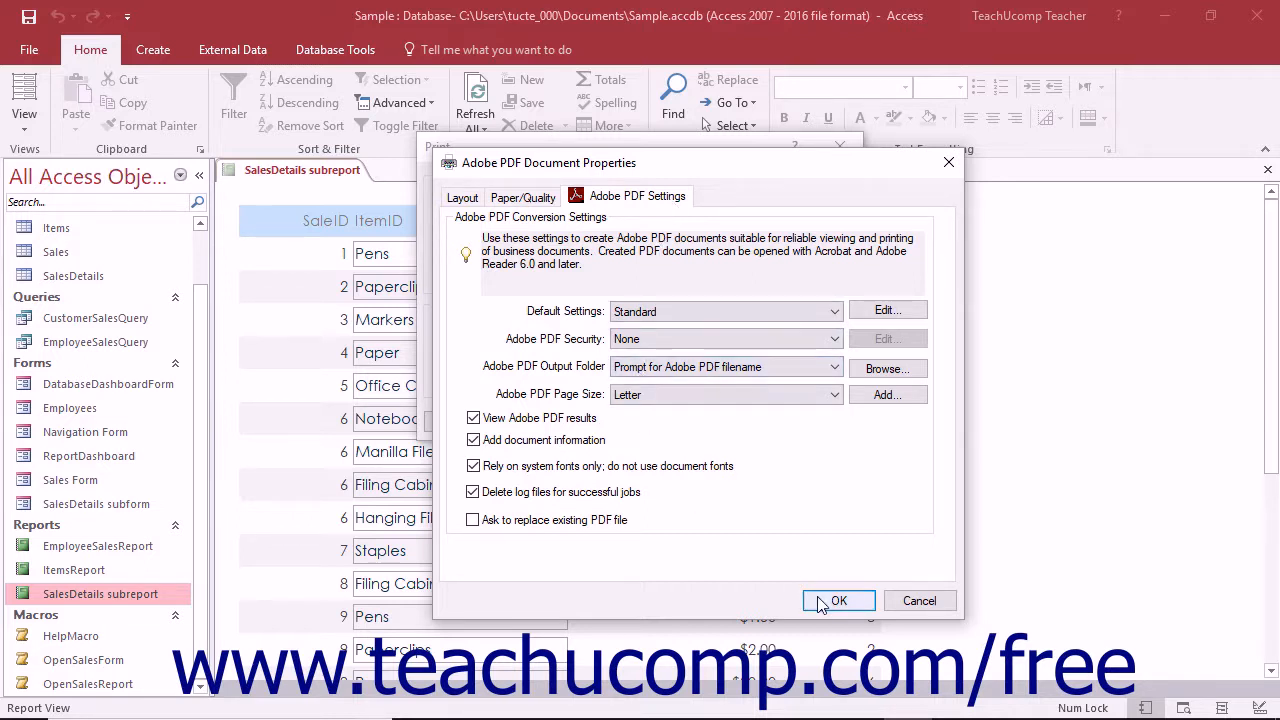
Accept the Adobe PDF properties and return to the Print dialog.
click(838, 600)
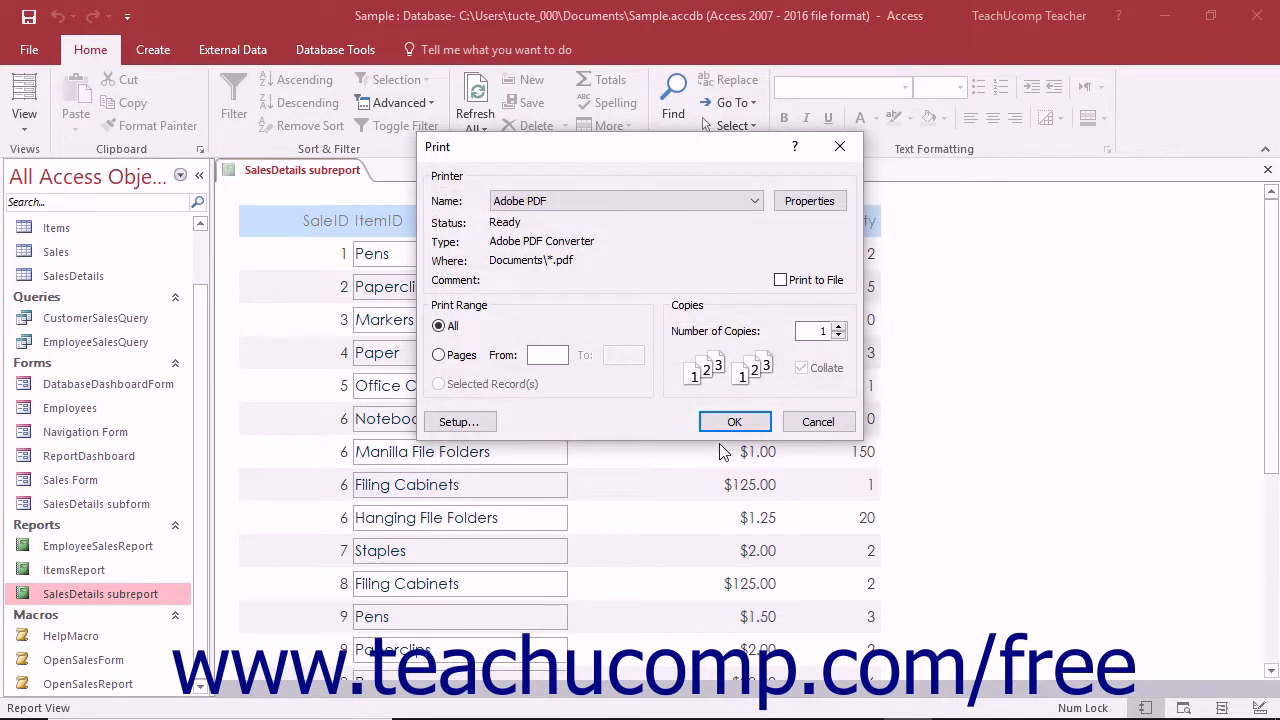
mouse_move(715, 386)
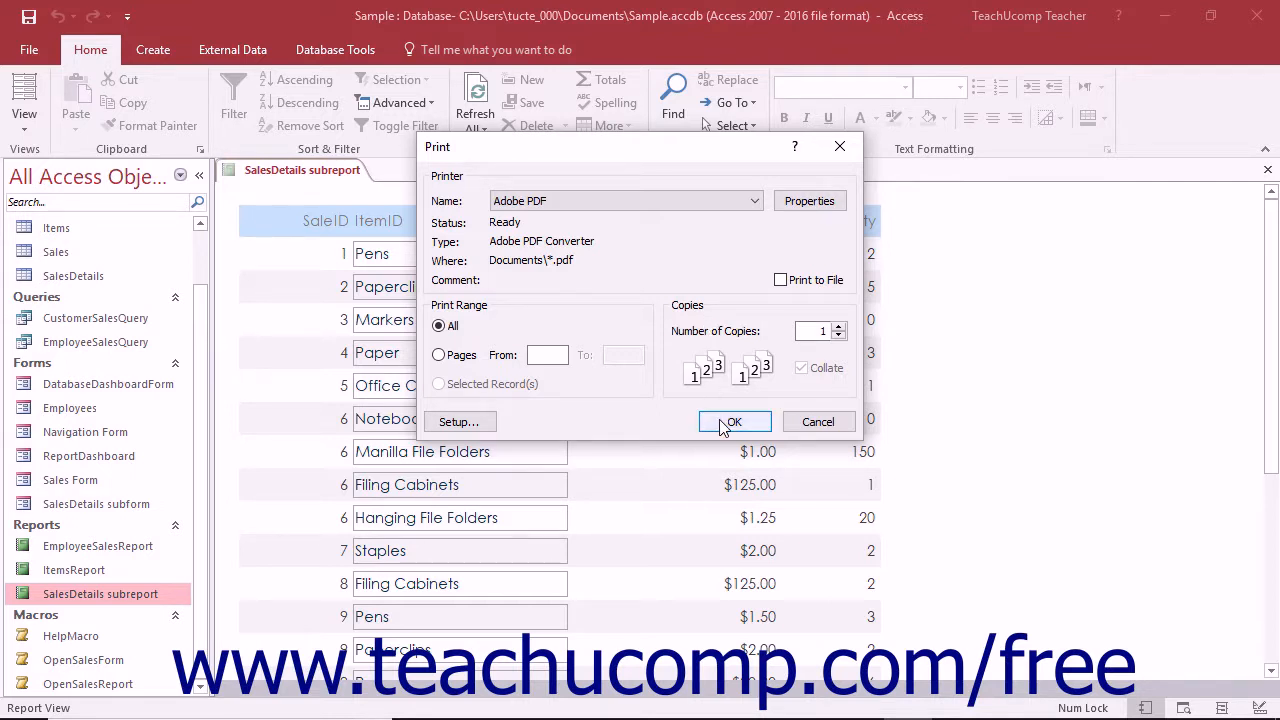
Print the subreport and save it as 'SalesDetails subreport' PDF on the Desktop.
click(734, 421)
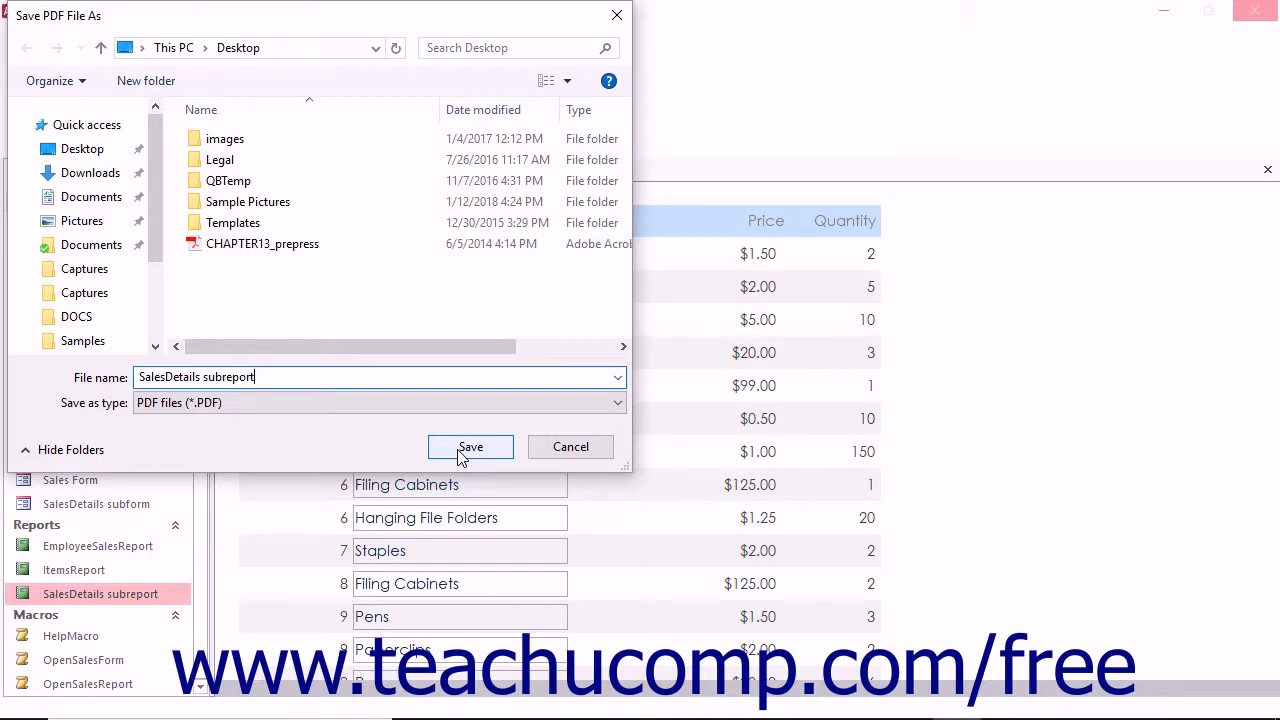
click(470, 447)
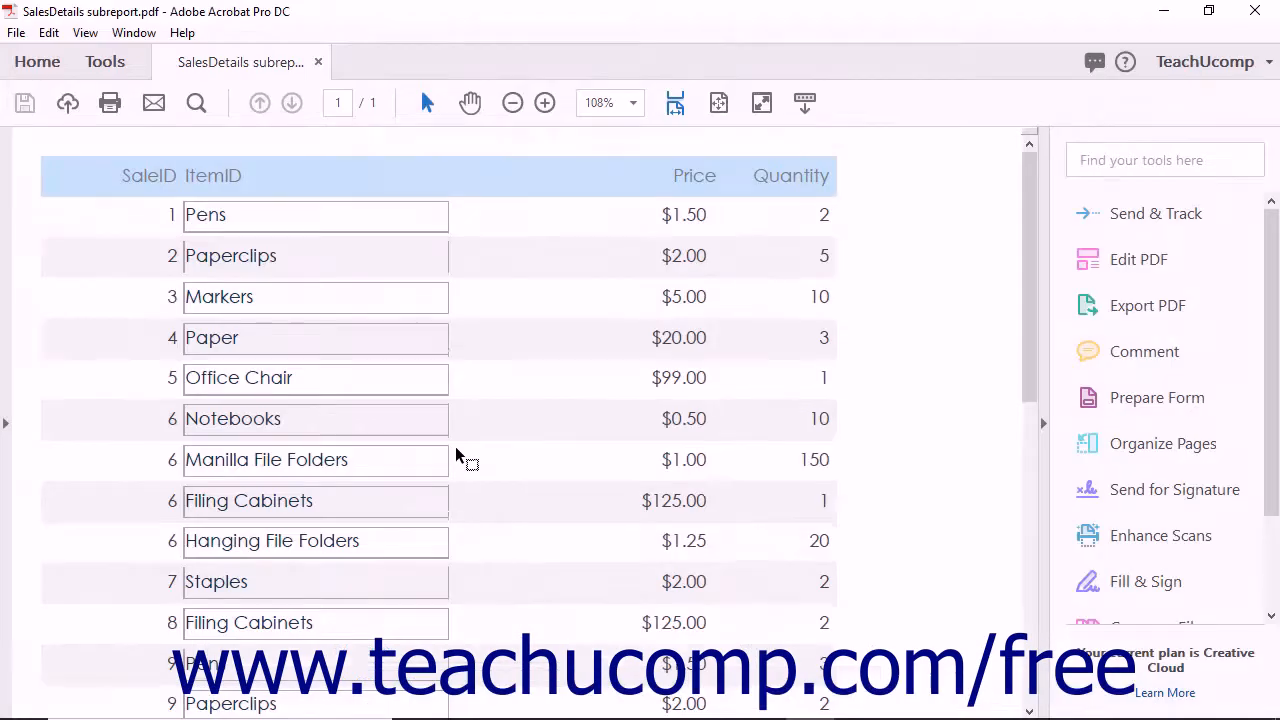